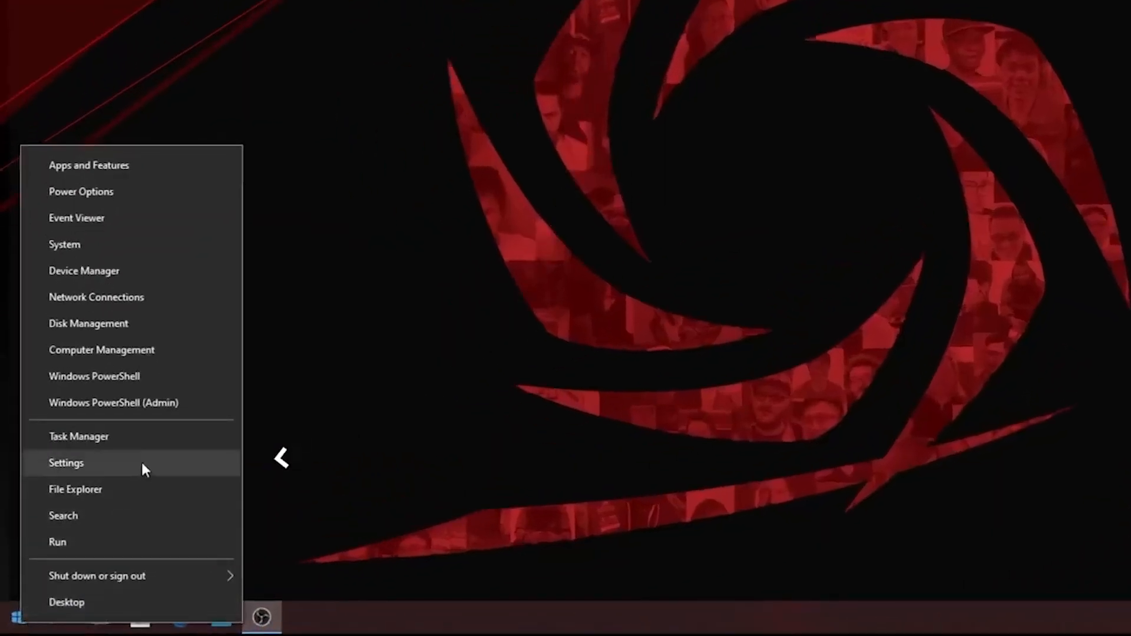
Step: Review the sound output device on the Windows Settings Sound page
left_click(65, 462)
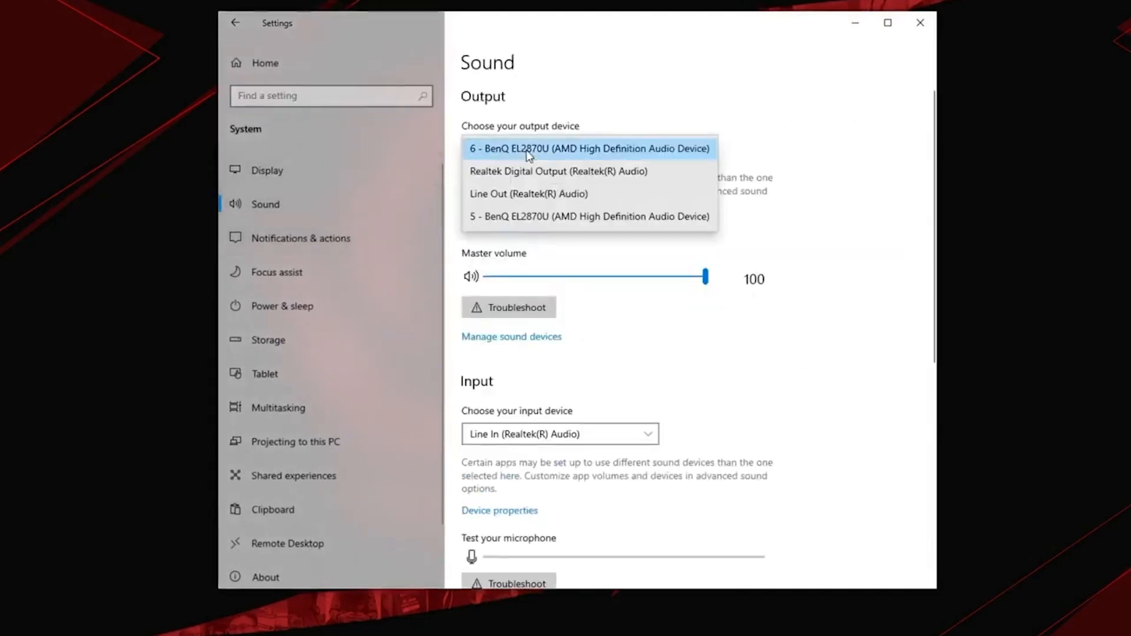
left_click(527, 194)
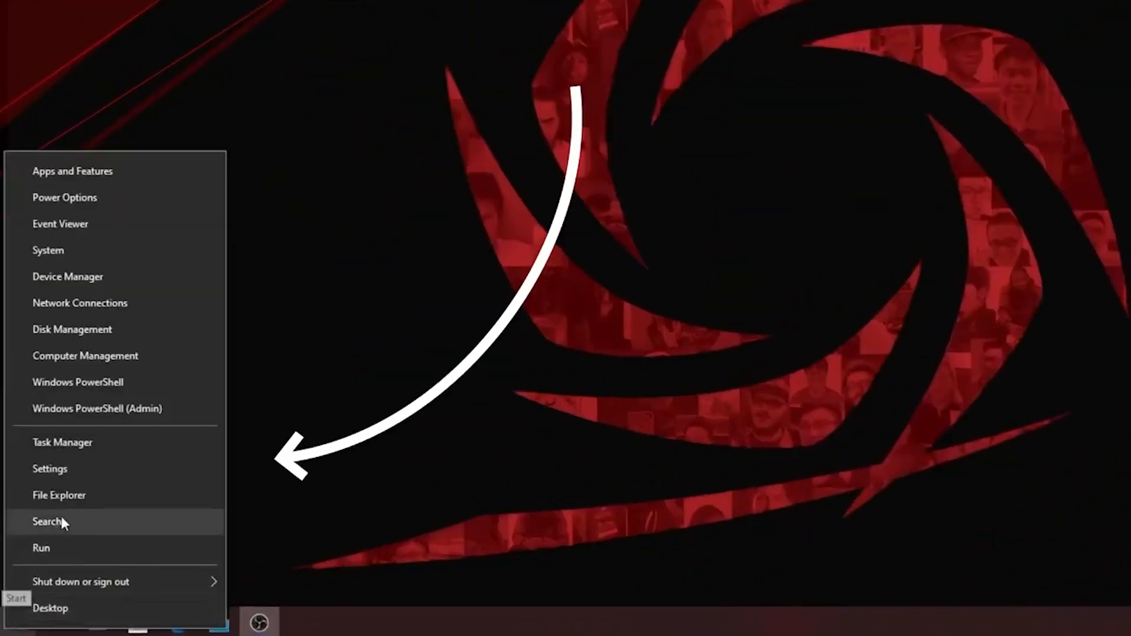
Step: Launch Creator Central from Windows Search to its Live Streamer Hotkeys & Widgets layout
left_click(50, 469)
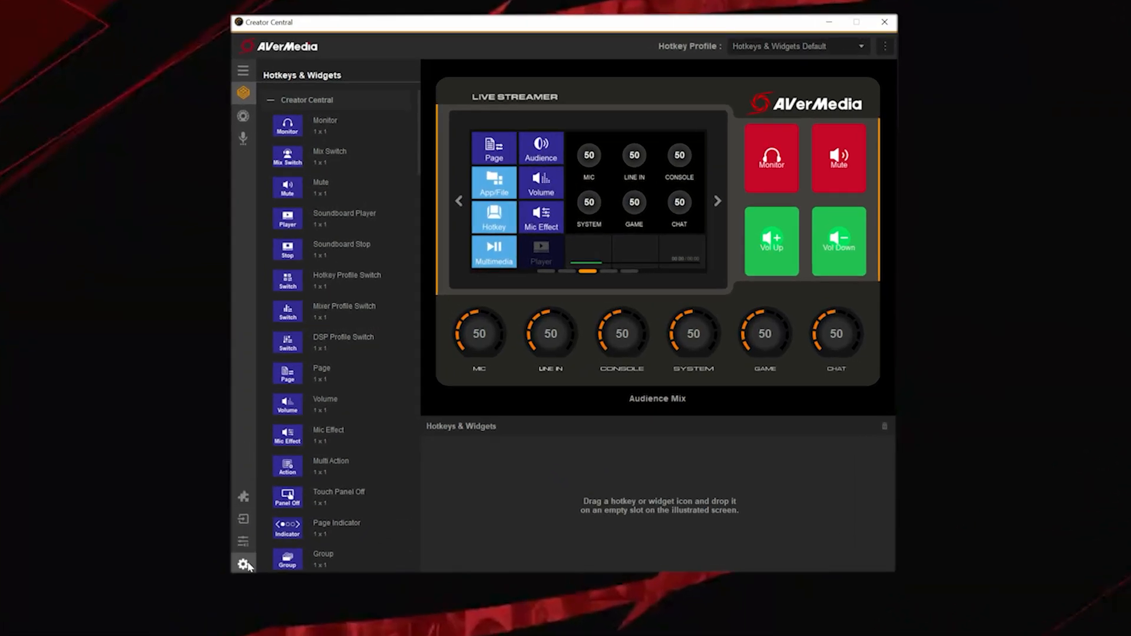
Step: In Creator Central's Audio Output settings, route the Line Out source to Chat Mic
left_click(242, 563)
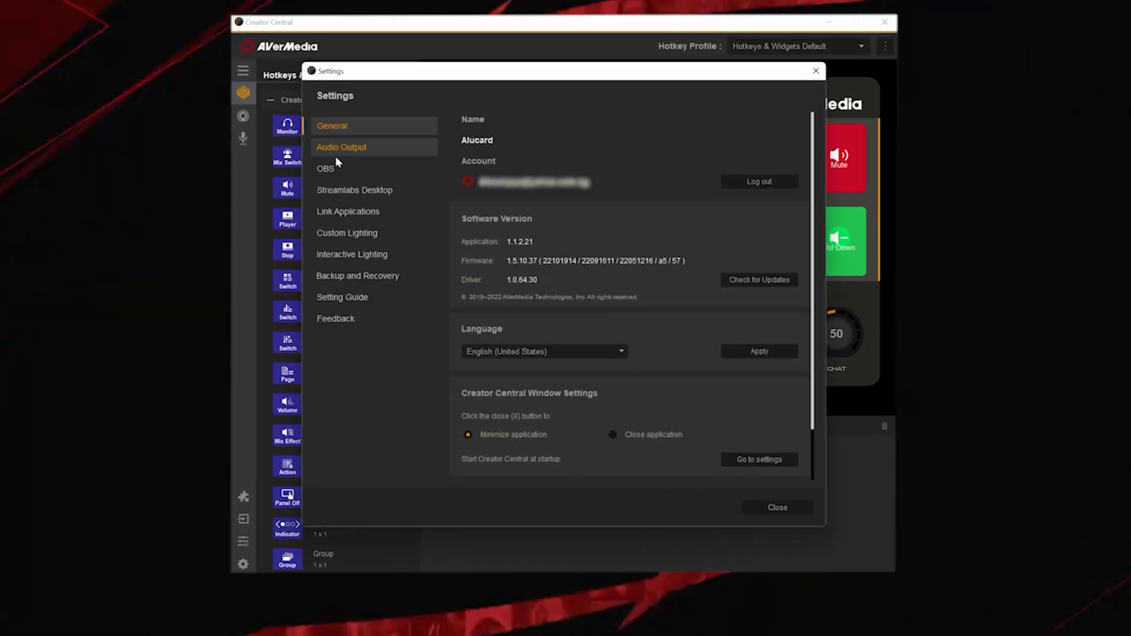
left_click(341, 147)
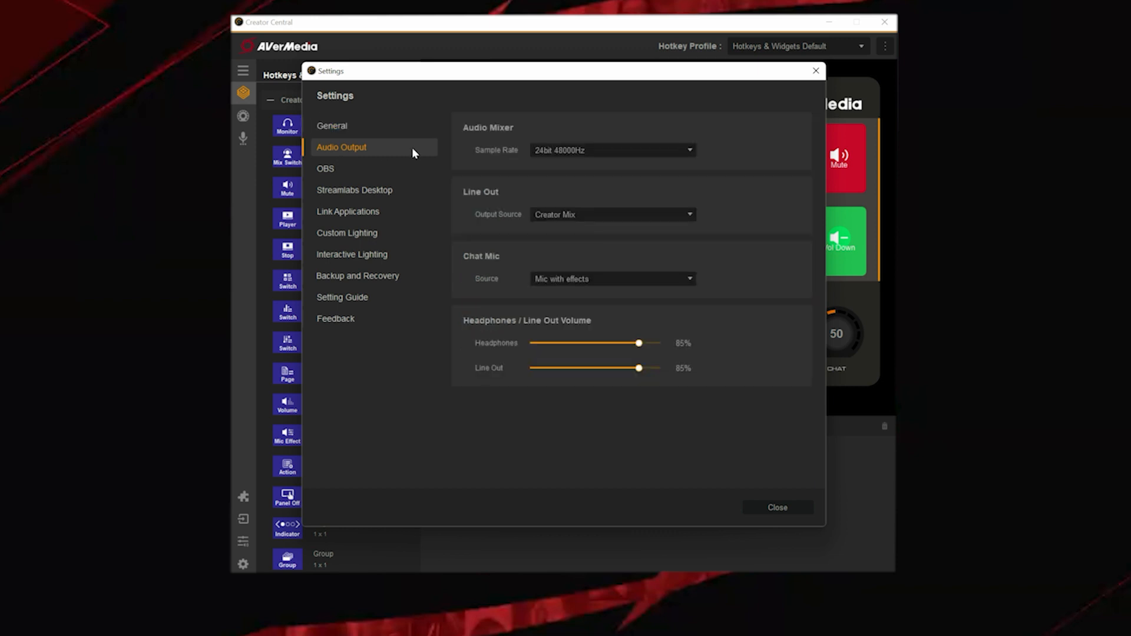
left_click(613, 214)
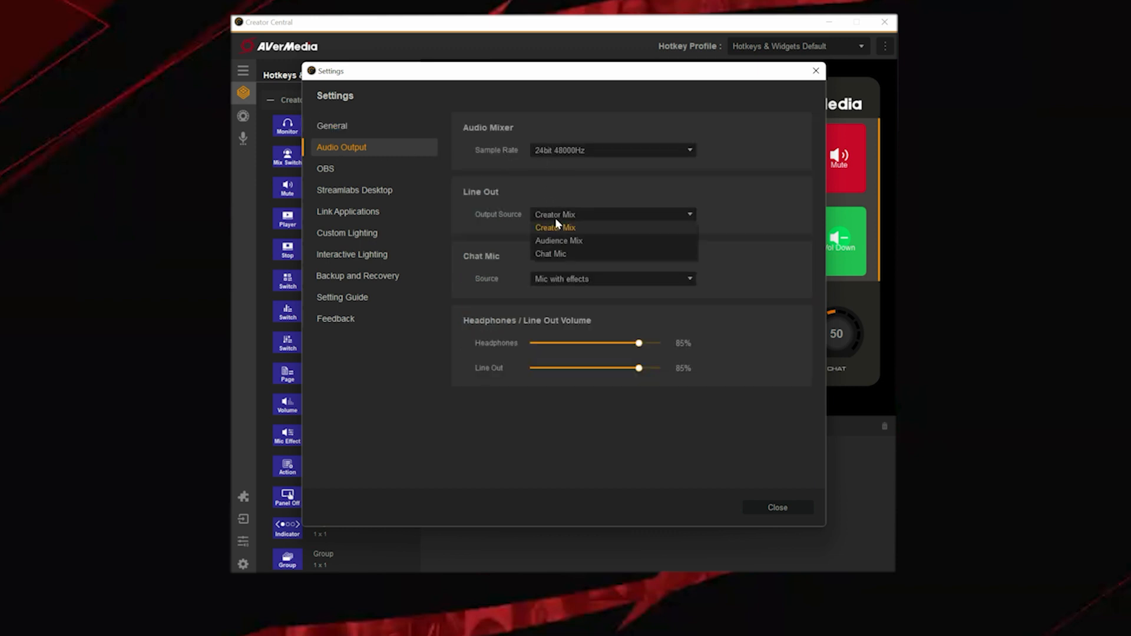
mouse_move(605, 240)
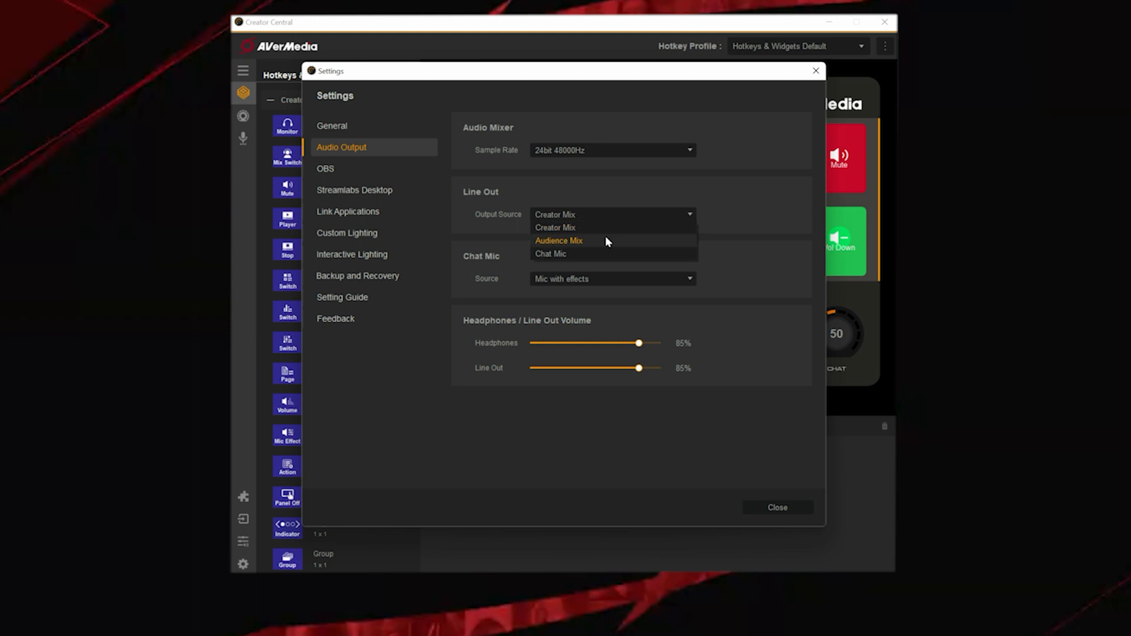
mouse_move(604, 254)
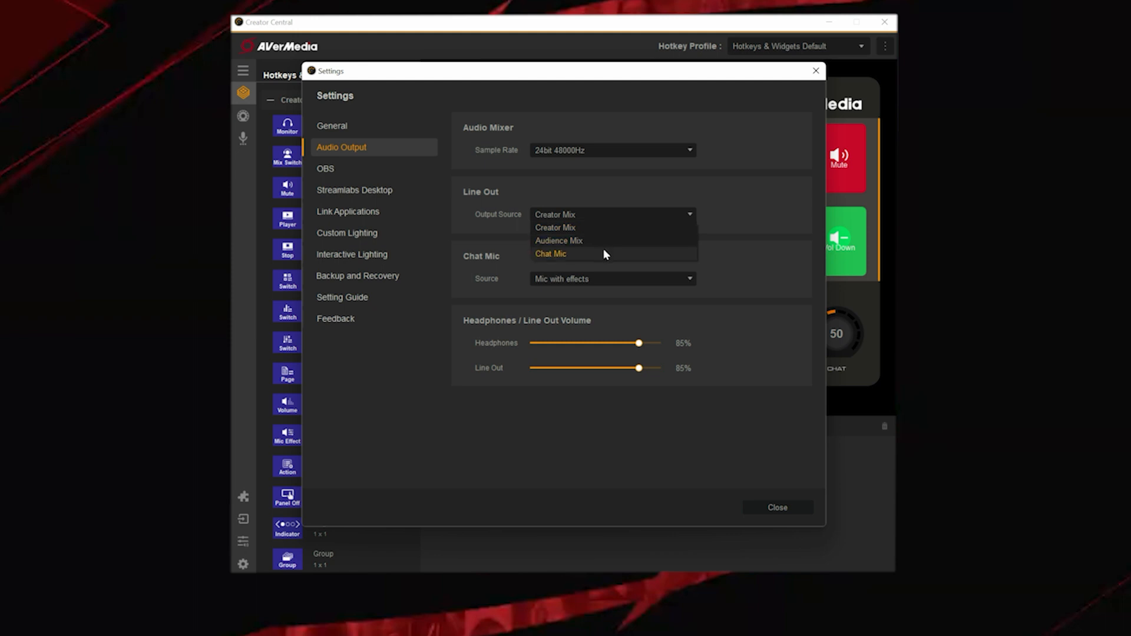
left_click(550, 253)
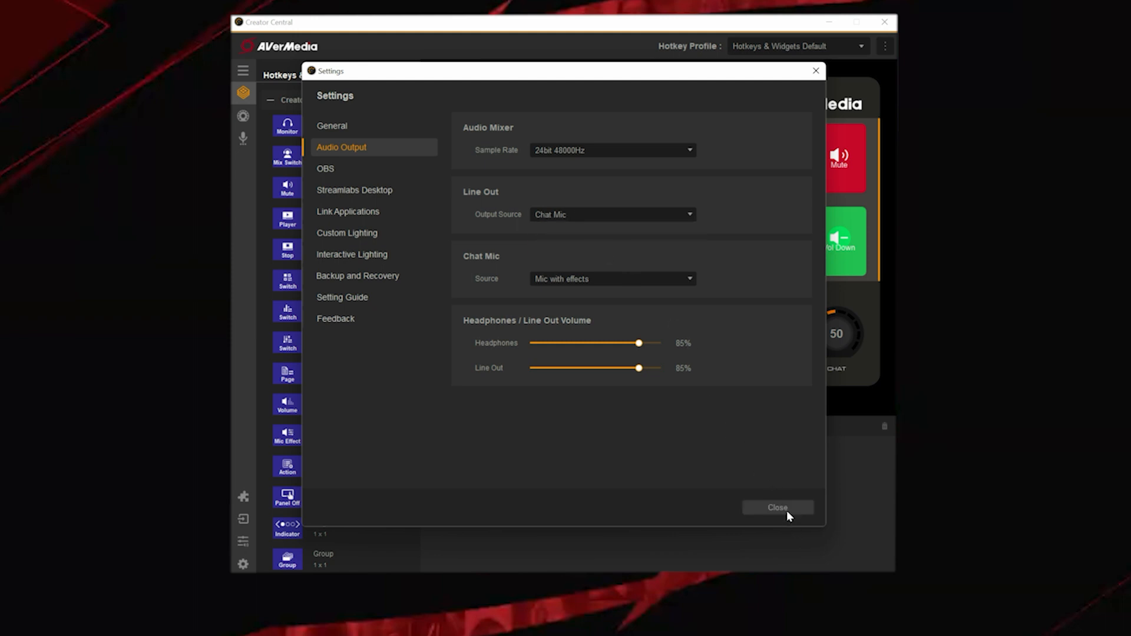